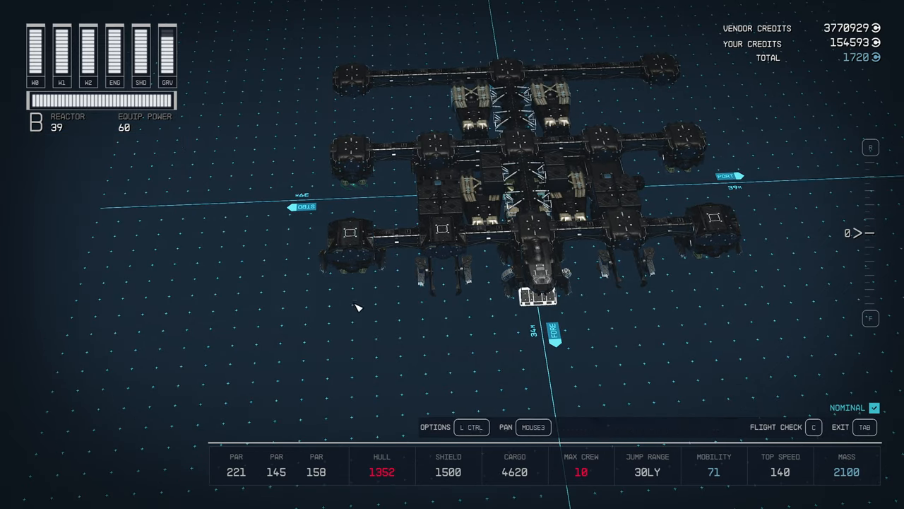
# Attach a Nova Galactic Captain's Quarters 2x1 hab from the HABS list, after previewing the All-in-One Berth
pyautogui.click(351, 251)
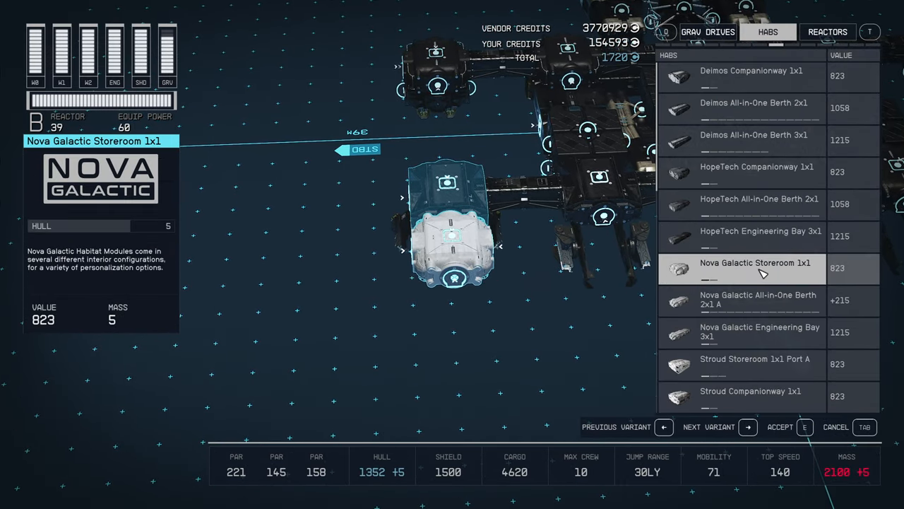
pyautogui.click(759, 303)
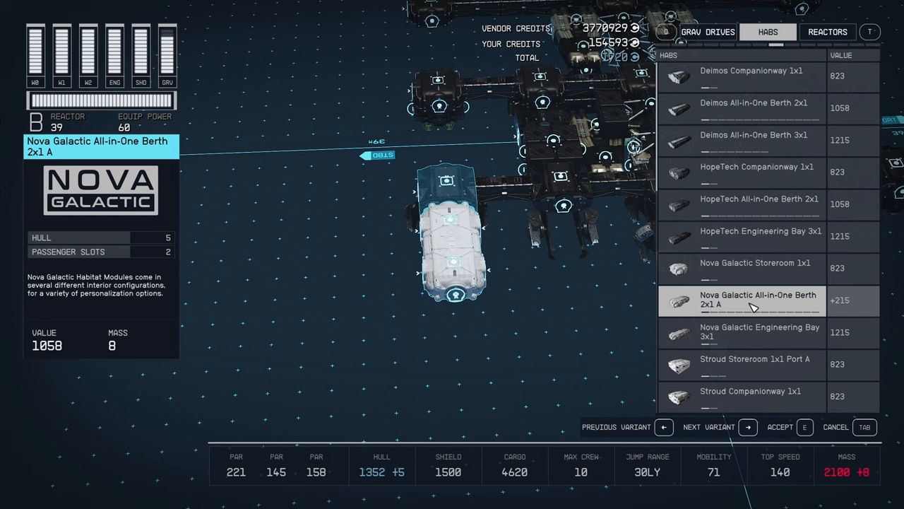
pyautogui.click(752, 427)
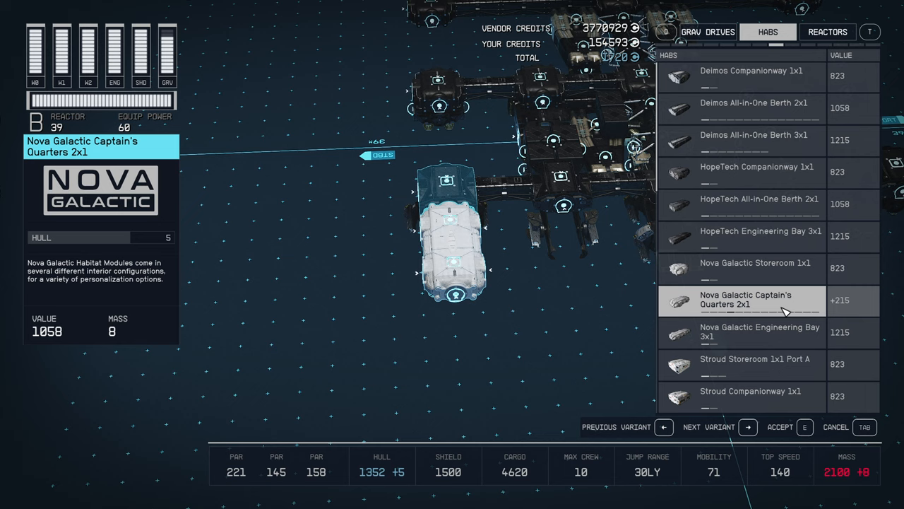
pyautogui.click(806, 427)
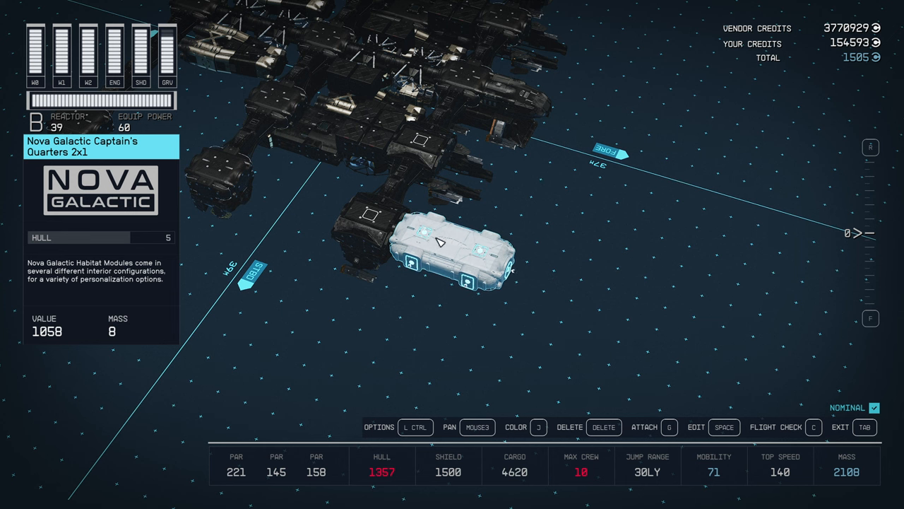
pyautogui.moveTo(430, 251)
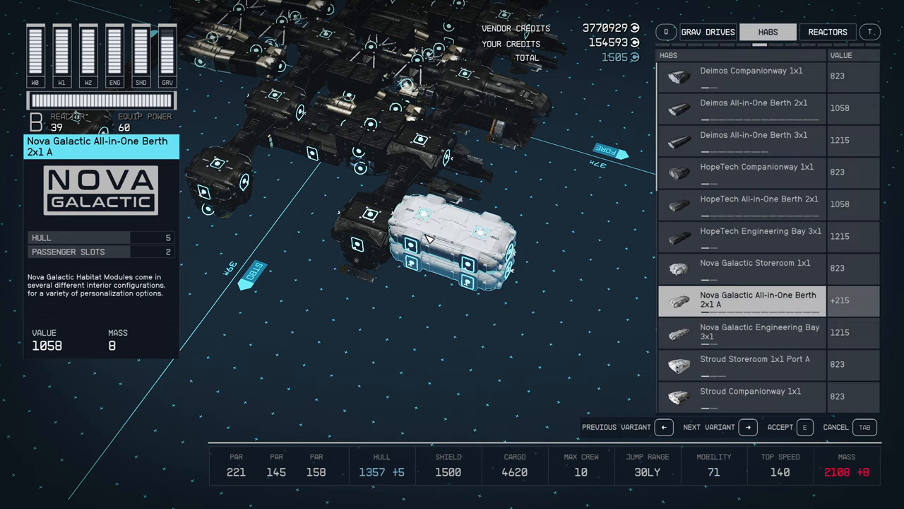
pyautogui.moveTo(690, 312)
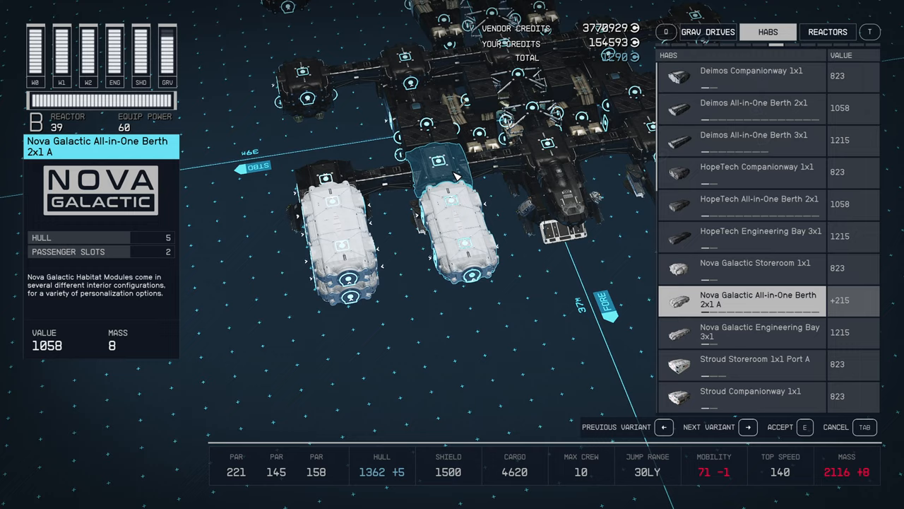
# Cycle the new hab through Empty Berth, Armory and Berth B variants, then stack it onto the ship
pyautogui.click(747, 427)
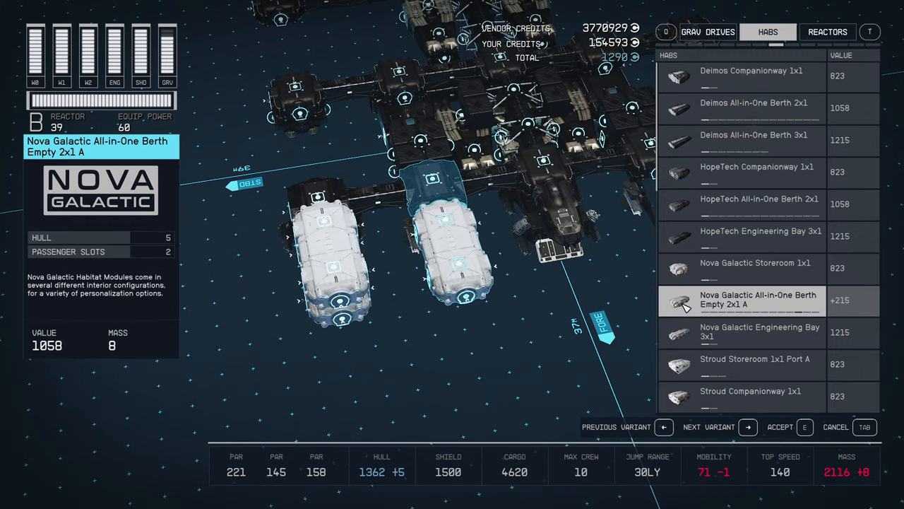
pyautogui.click(749, 426)
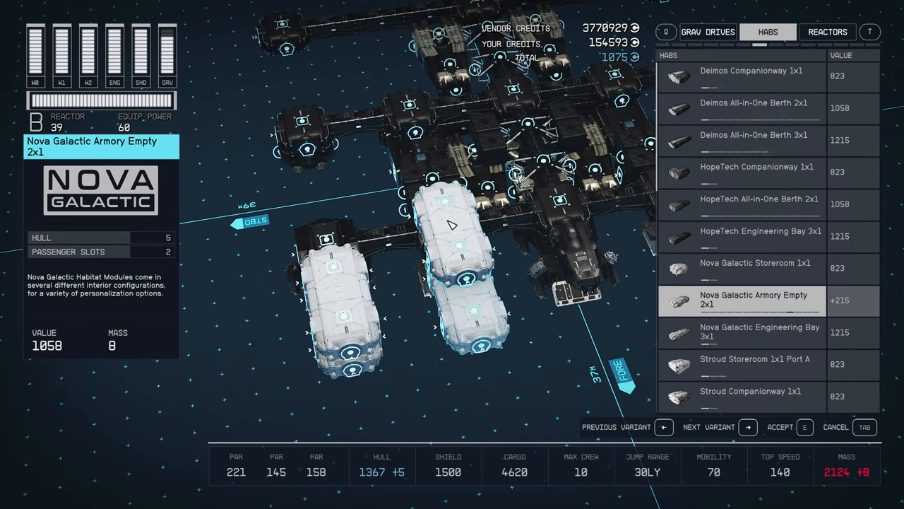
pyautogui.click(749, 426)
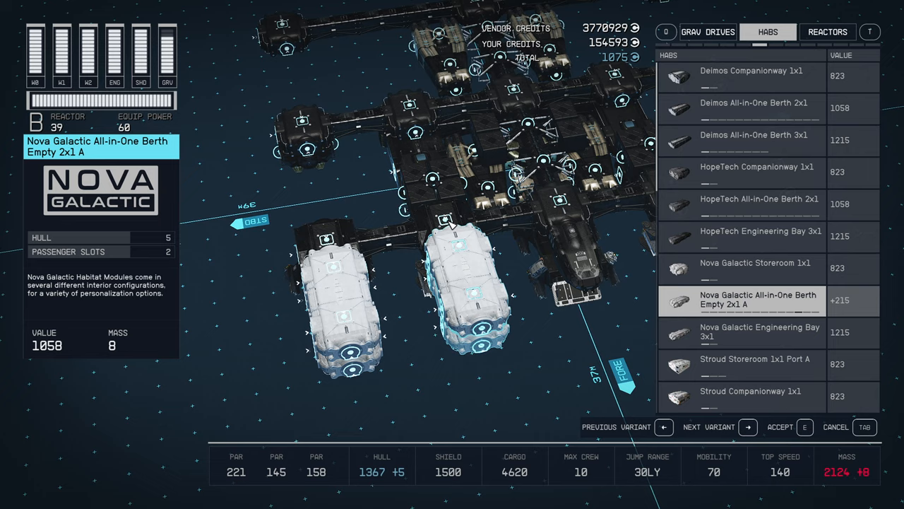
pyautogui.click(749, 426)
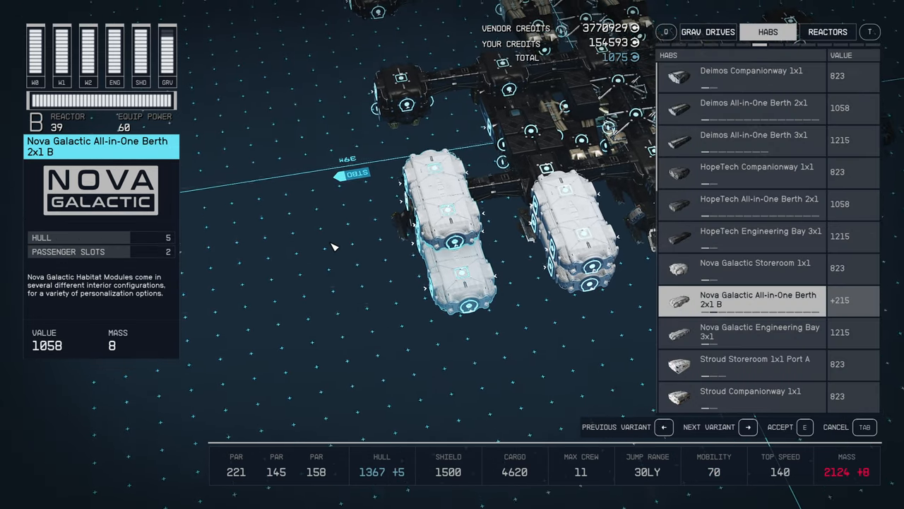
pyautogui.click(748, 427)
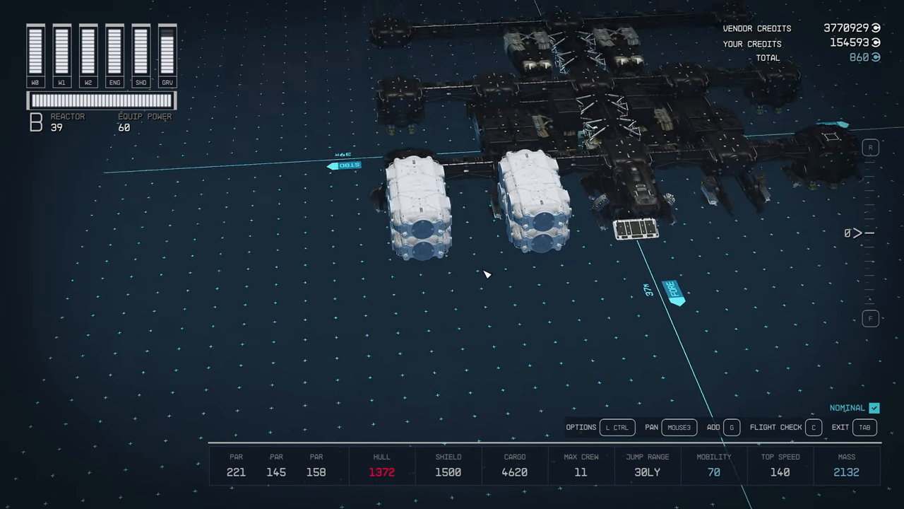
# Select a Nova Galactic hab and start adding another hab module
pyautogui.click(422, 219)
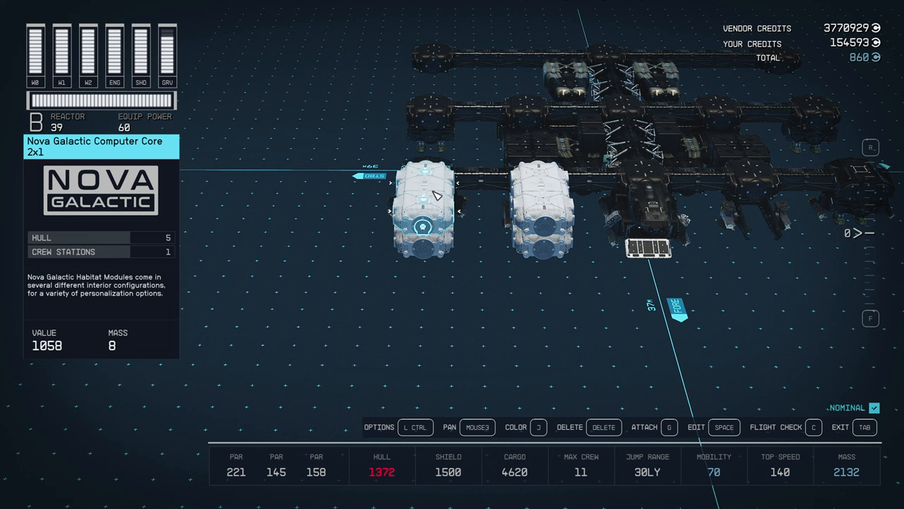
pyautogui.click(539, 247)
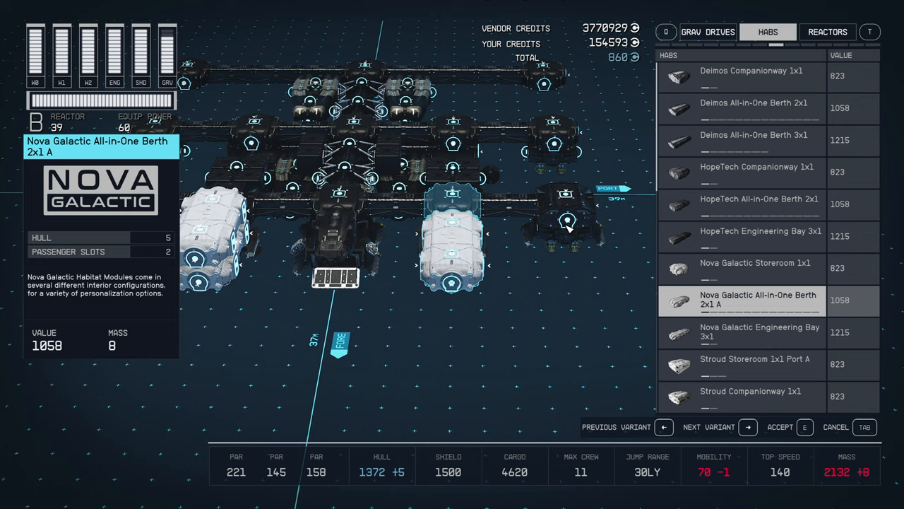
# Attach a Stroud Eklund 2x1 hab cycled to Control Station, then a second Stroud berth hab
pyautogui.click(756, 299)
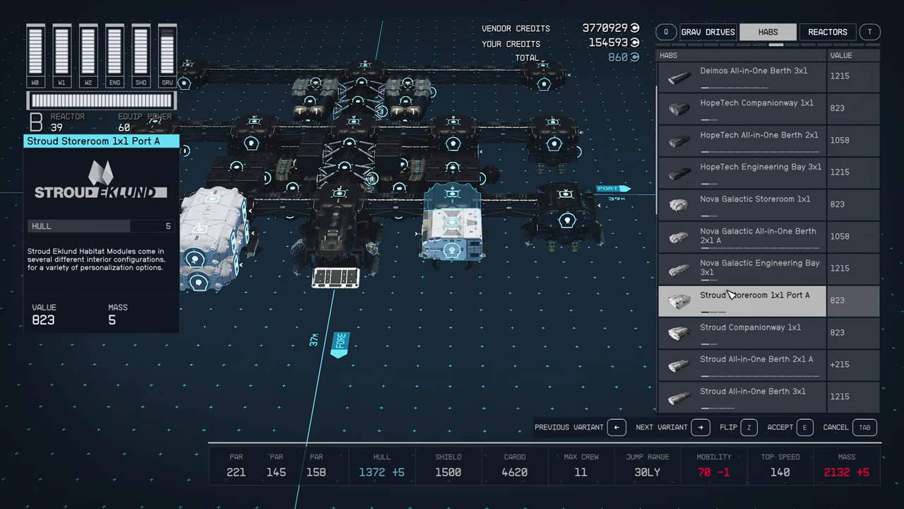
pyautogui.click(757, 268)
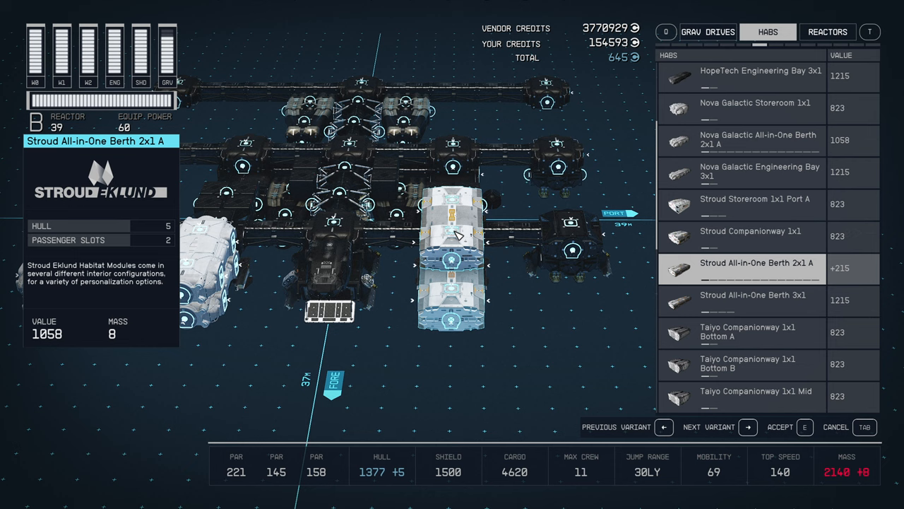
pyautogui.click(748, 426)
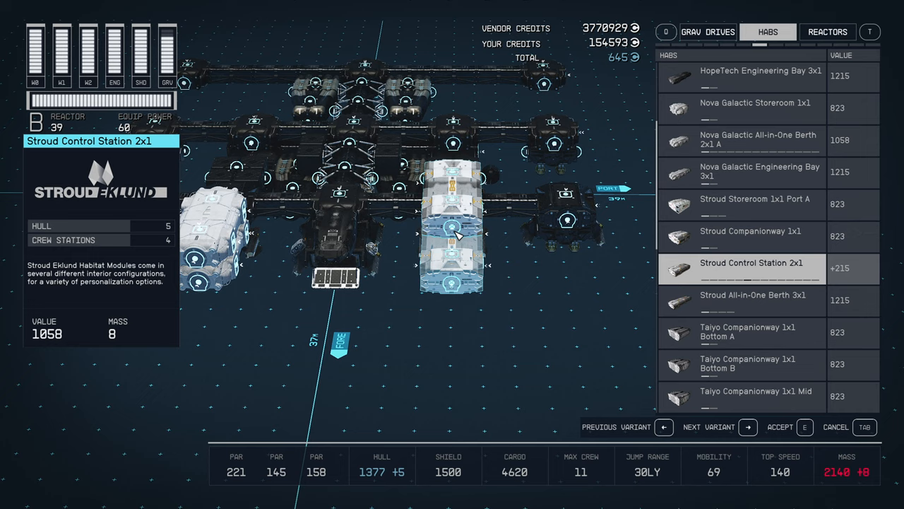
pyautogui.click(747, 427)
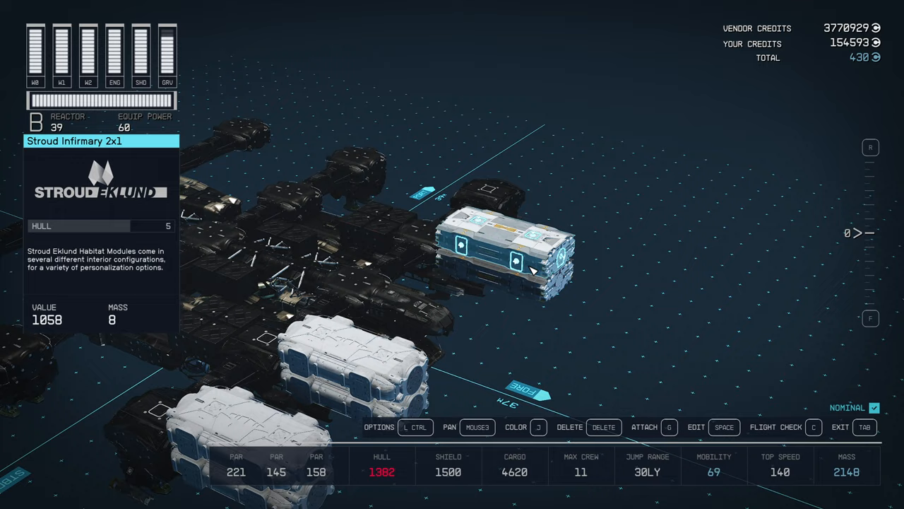
pyautogui.moveTo(554, 260)
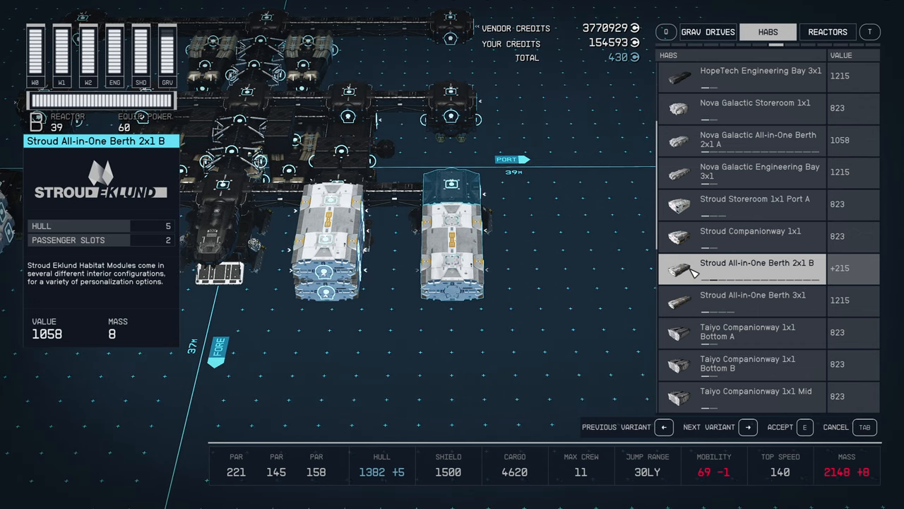
pyautogui.click(749, 427)
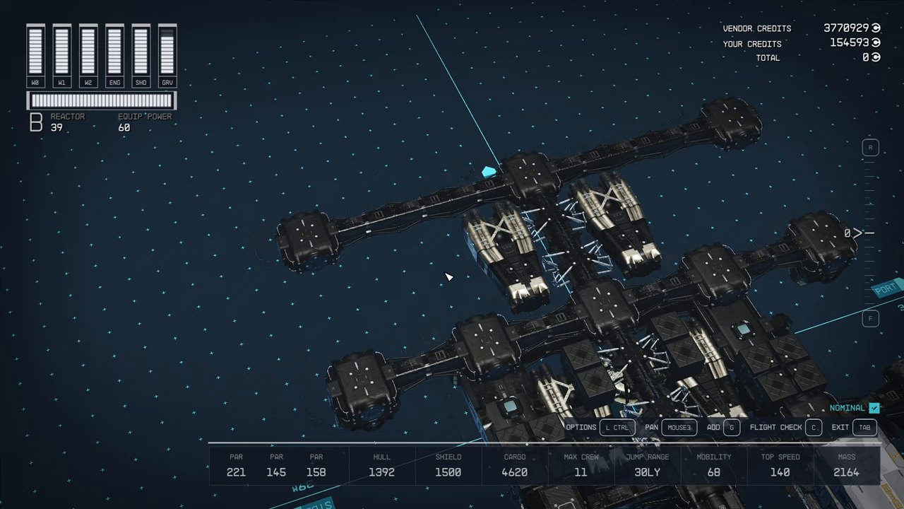
# Add a 2x1 Mid hab, cycle it Berth → Captains Quarters → Armory Empty, and confirm it
pyautogui.click(452, 275)
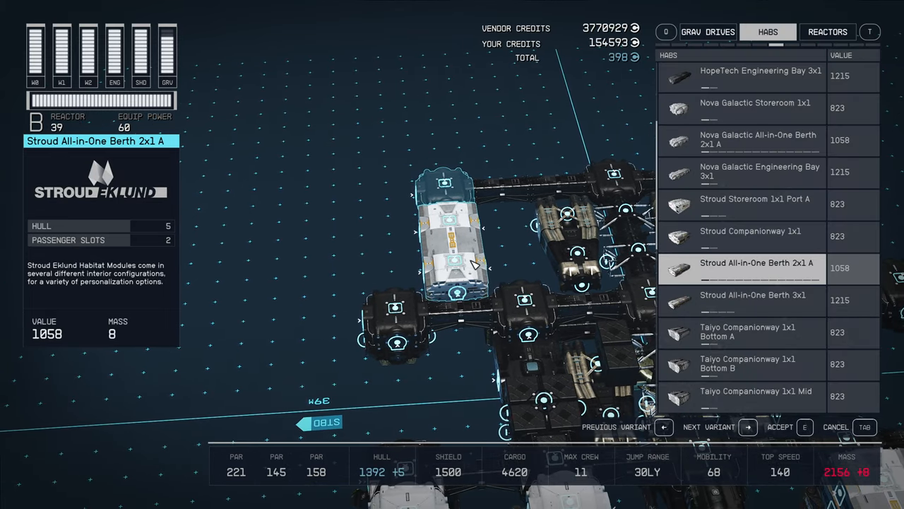
pyautogui.click(761, 299)
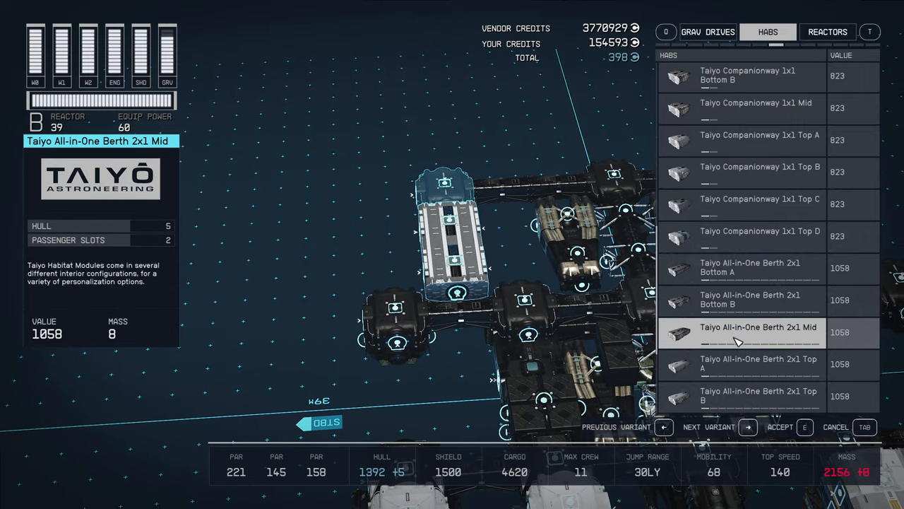
pyautogui.click(749, 427)
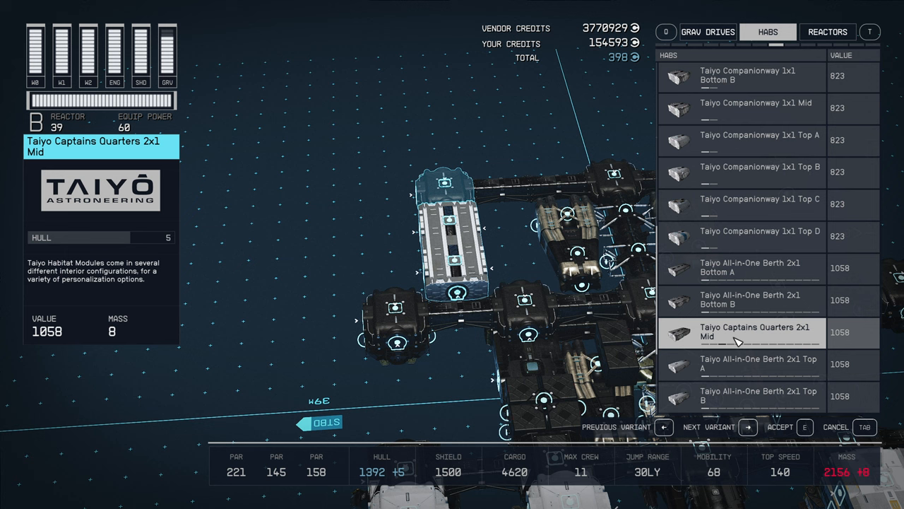
pyautogui.click(749, 427)
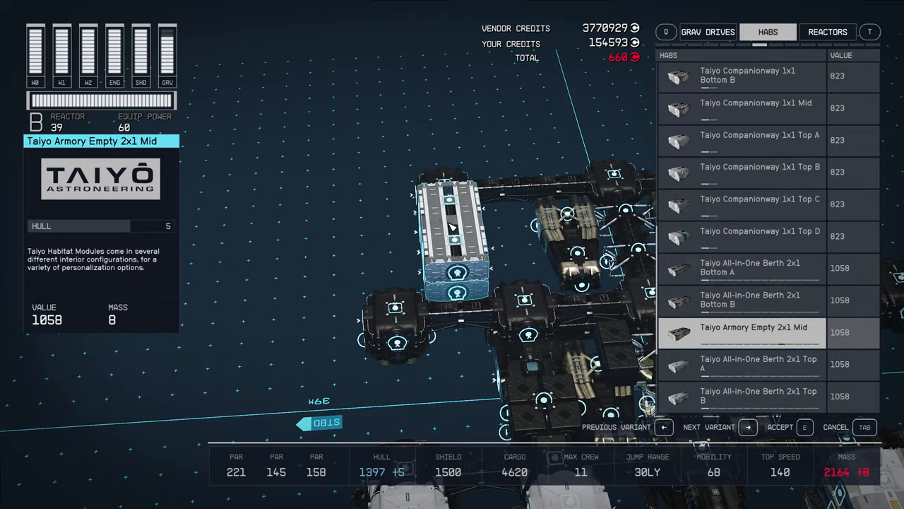
pyautogui.click(785, 426)
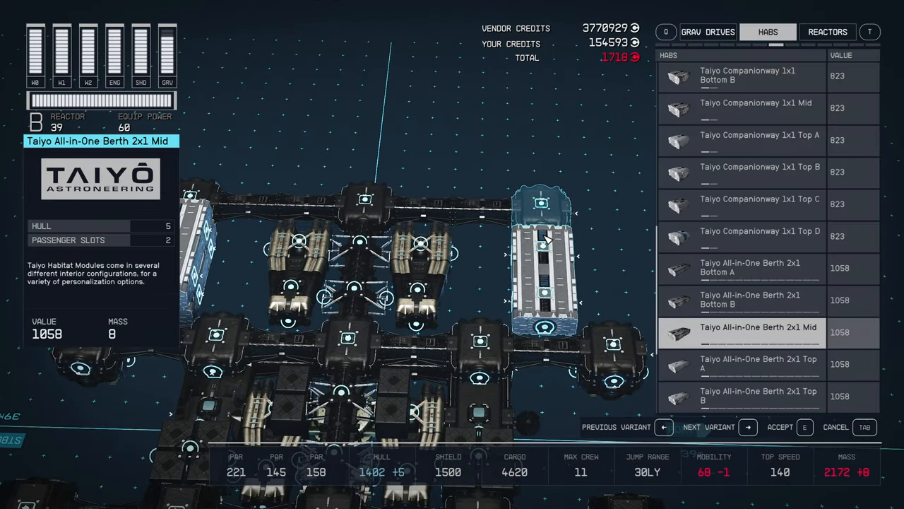
# Place a Taiyo All-in-One Berth 2x1 Mid at a new attach point, comparing with Berth Empty Mid A, and accept
pyautogui.click(747, 427)
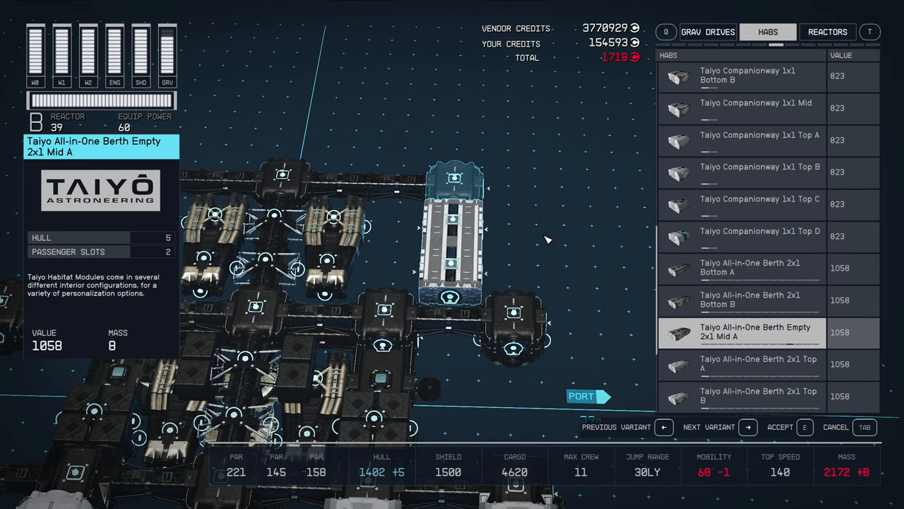
pyautogui.click(748, 427)
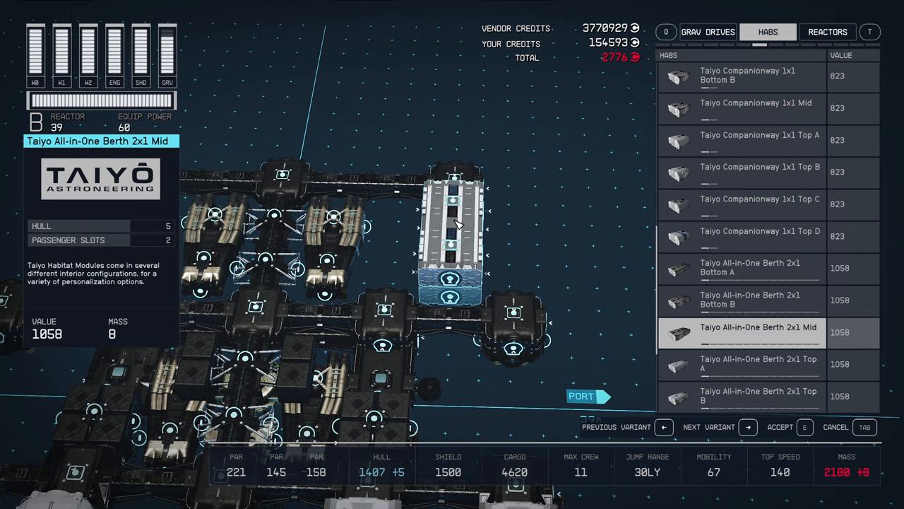
pyautogui.click(749, 427)
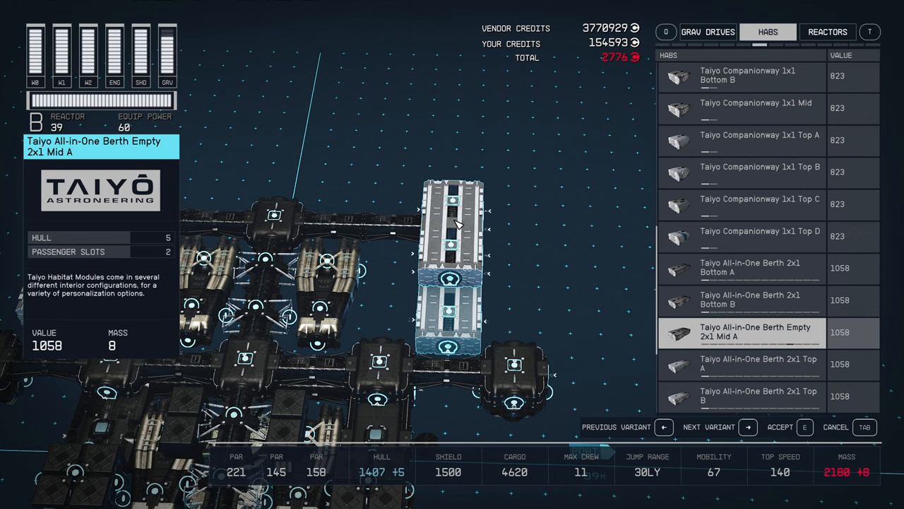
pyautogui.click(748, 427)
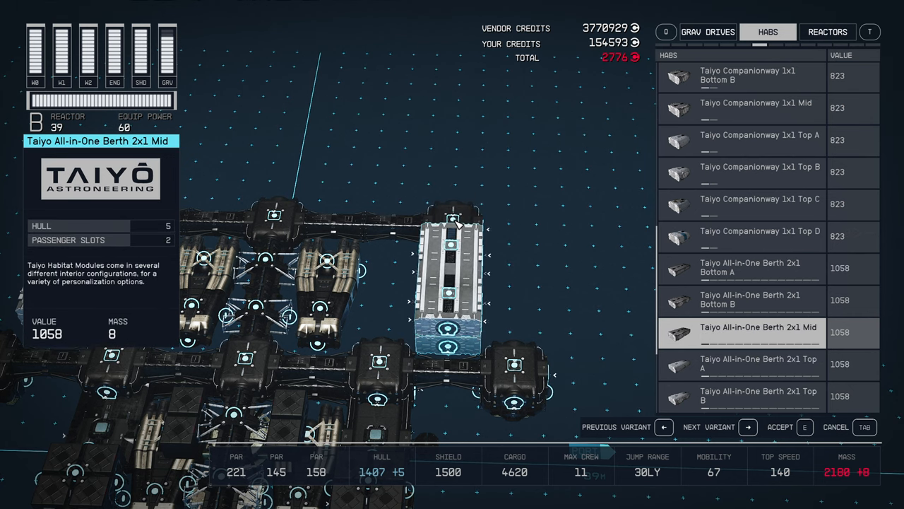
pyautogui.click(780, 427)
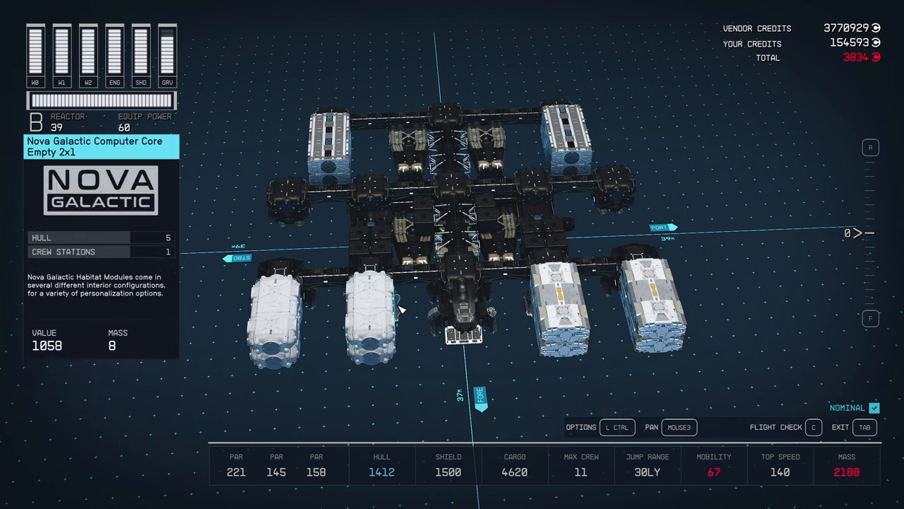
# Look over the finished ship and exit the builder to board it
pyautogui.click(370, 328)
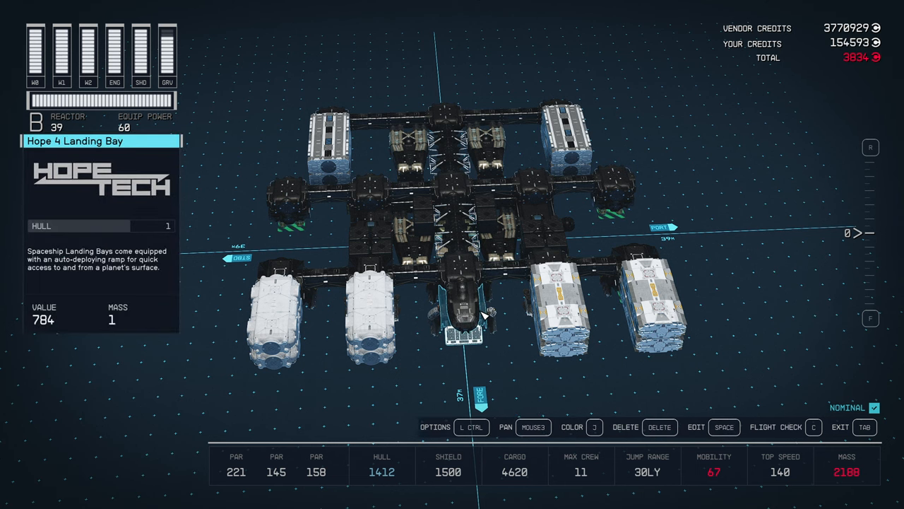
pyautogui.press('tab')
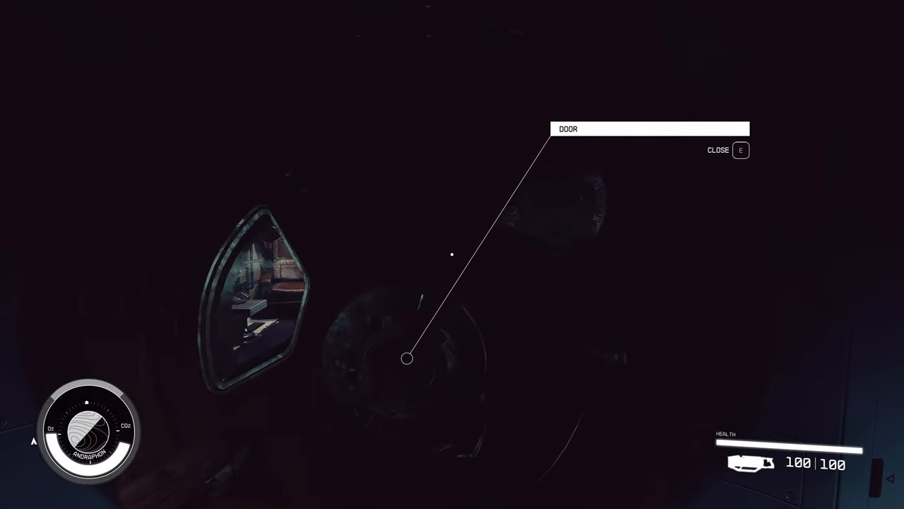
# Close the door between the habs and open it again
pyautogui.press('E')
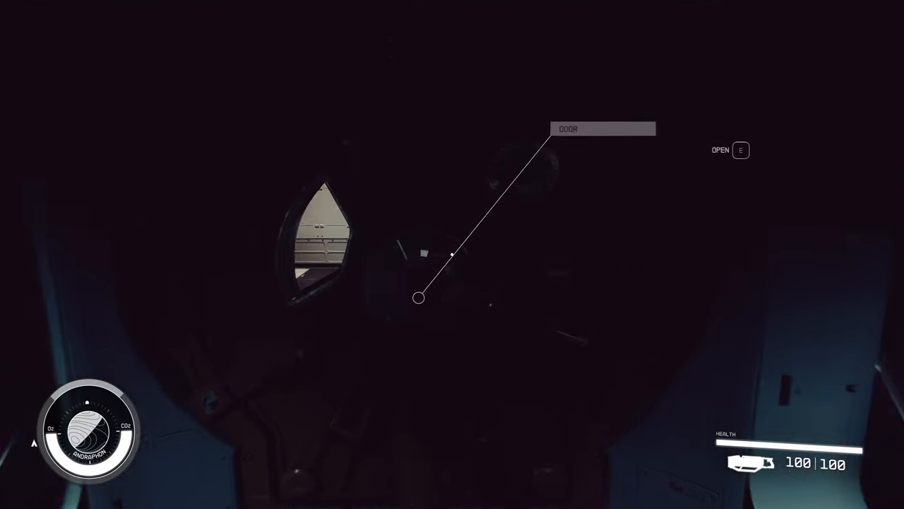
pyautogui.press('E')
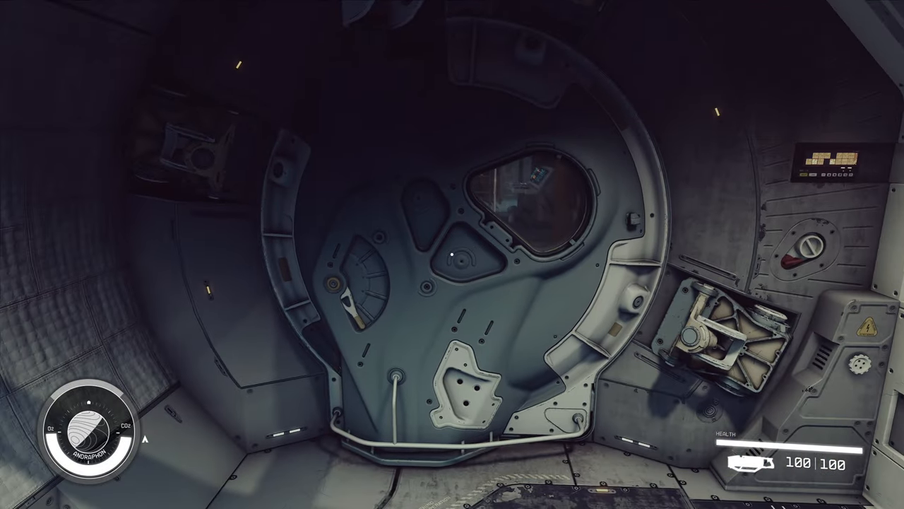
# Open the hatch into the next hab and walk down the padded corridor to its far hatch
pyautogui.click(459, 254)
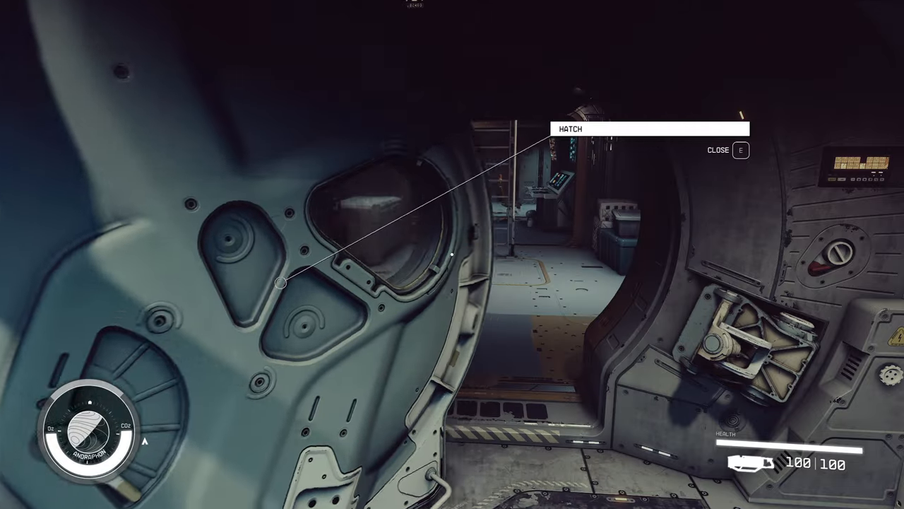
pyautogui.press('E')
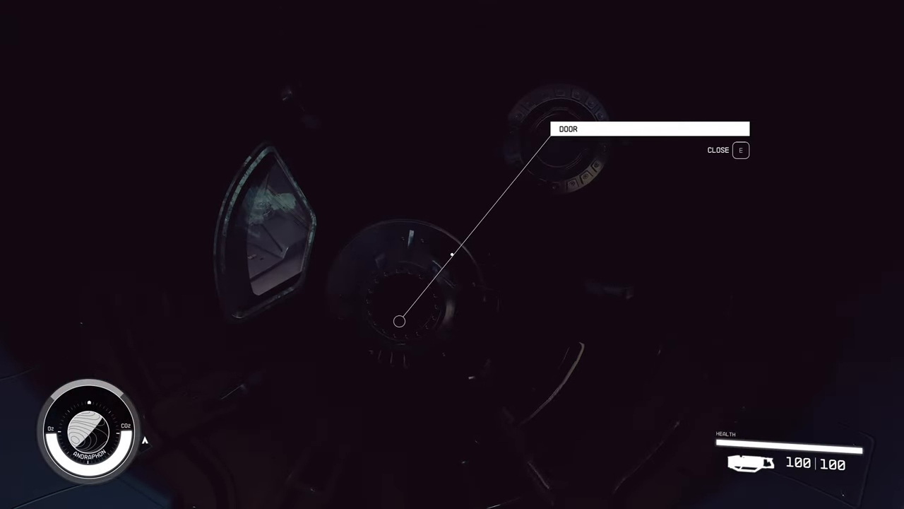
pyautogui.press('e')
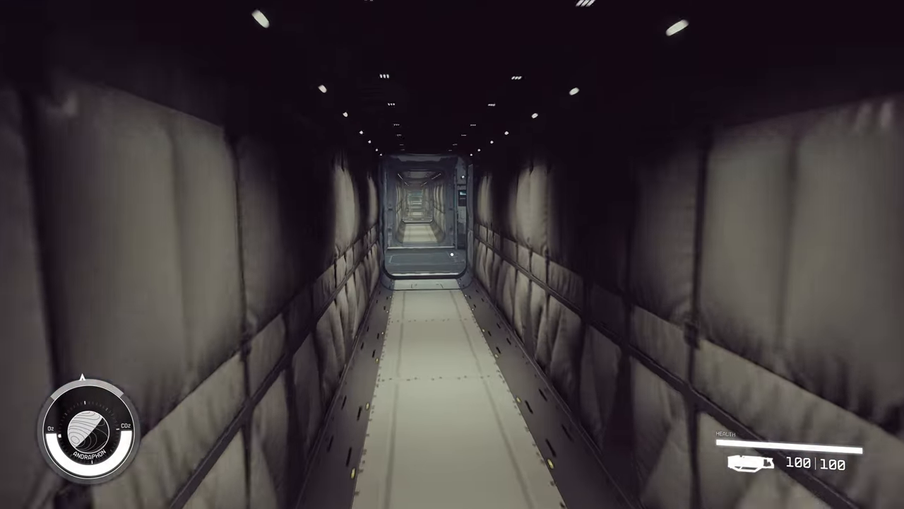
pyautogui.press('W')
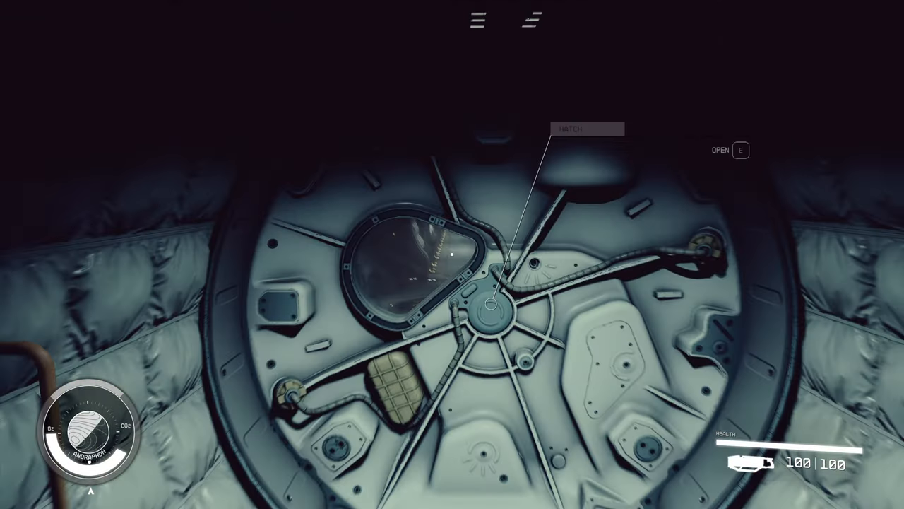
# Open the corridor-end hatch, pass through, and start climbing the ladder in the next hab
pyautogui.press('e')
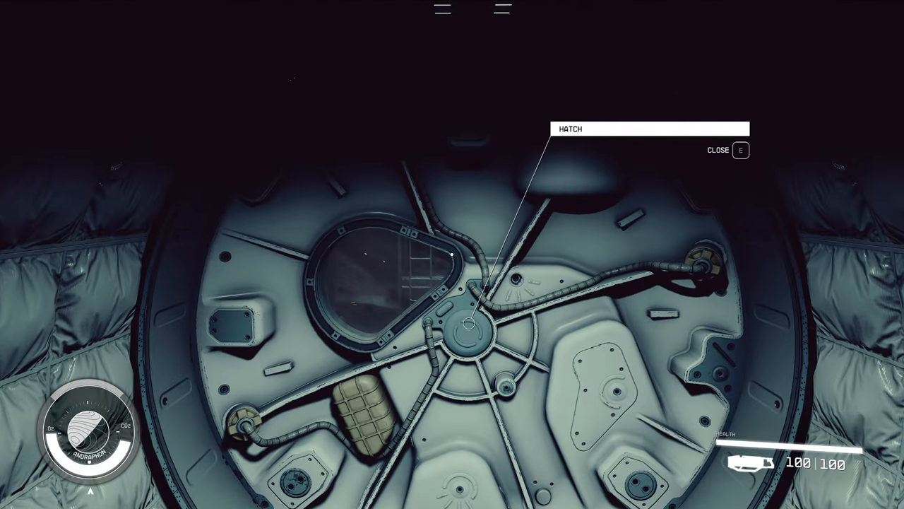
pyautogui.press('e')
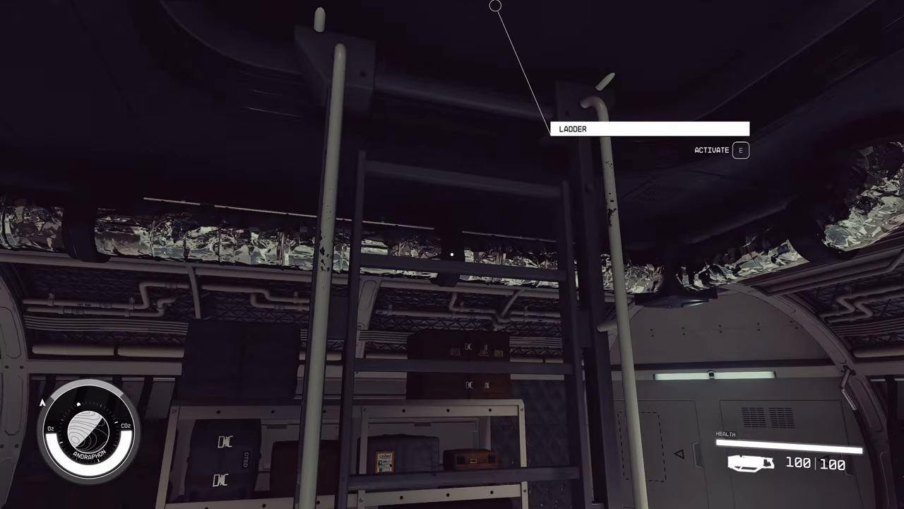
pyautogui.press('E')
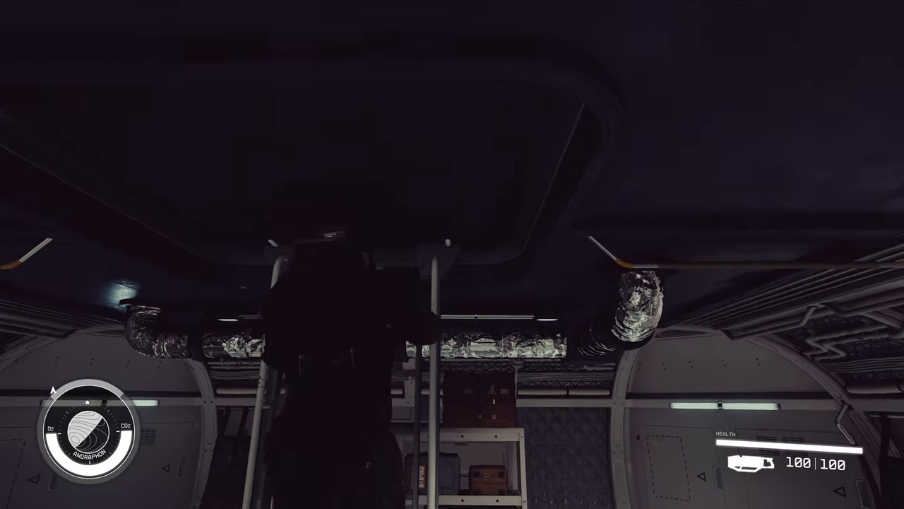